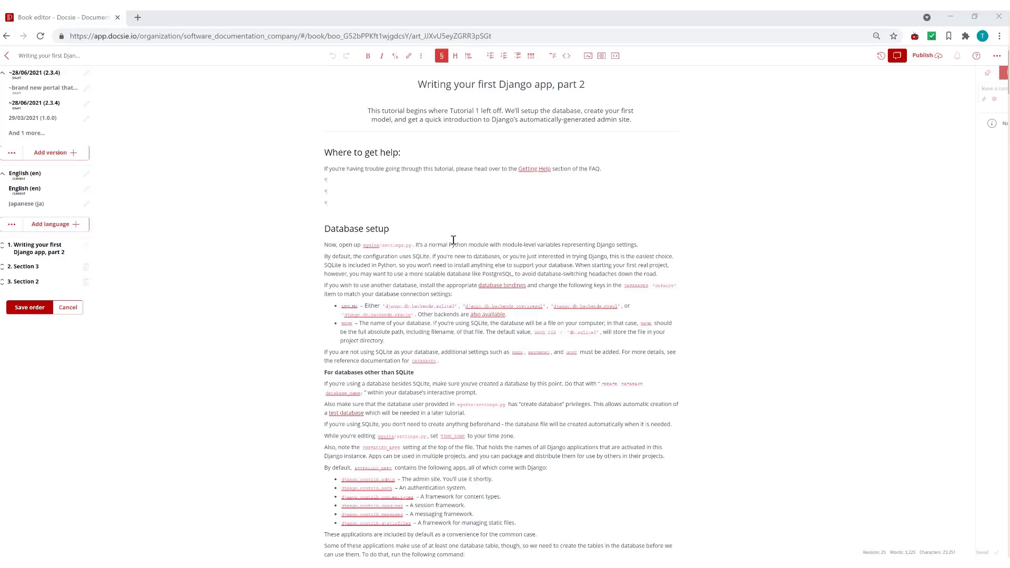
pyautogui.moveTo(453, 233)
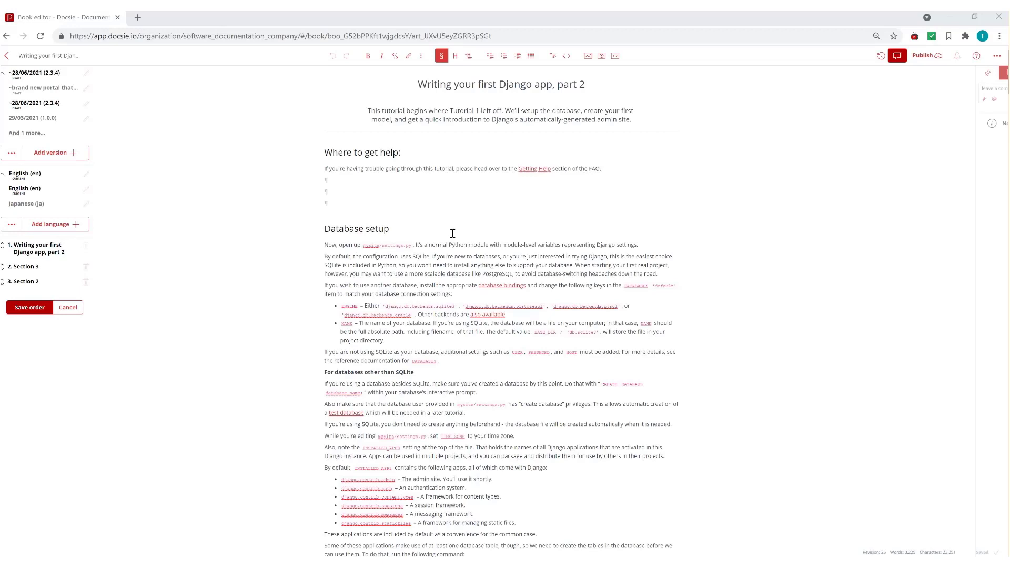
pyautogui.moveTo(452, 250)
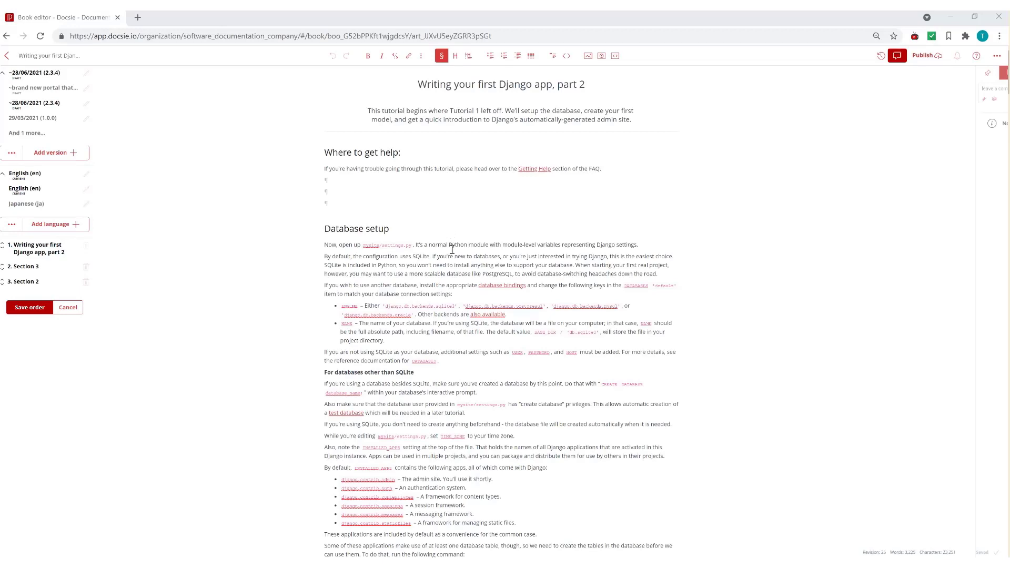
pyautogui.moveTo(416, 176)
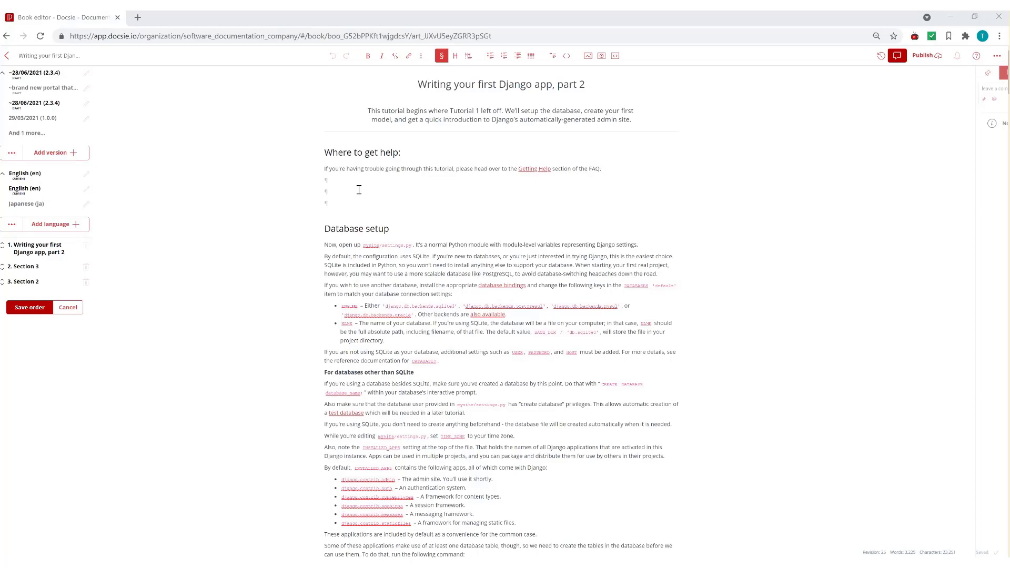
pyautogui.moveTo(361, 196)
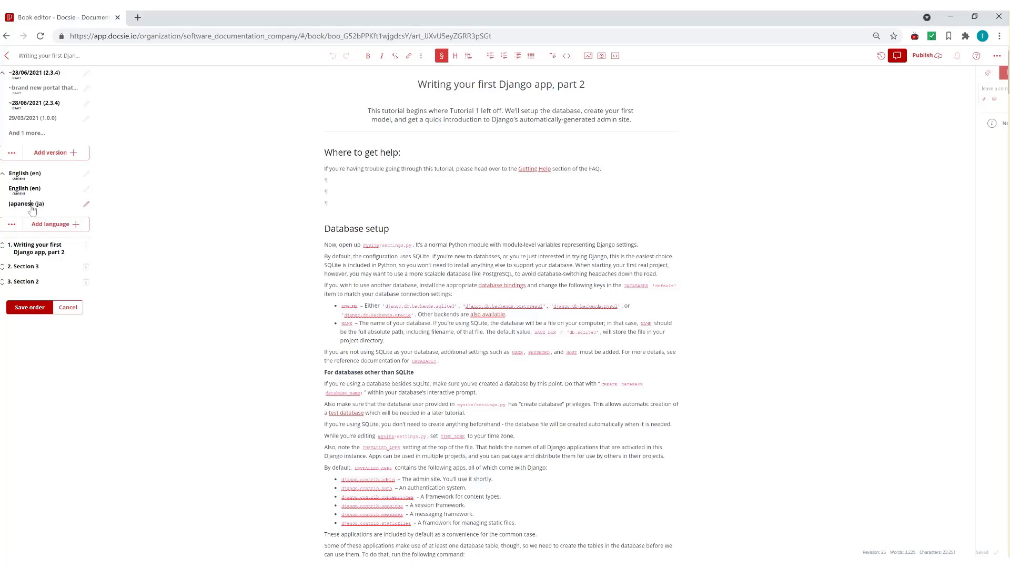
# - Exit reorder mode and edit version 2.3.5 of the Django part 2 article
pyautogui.click(21, 203)
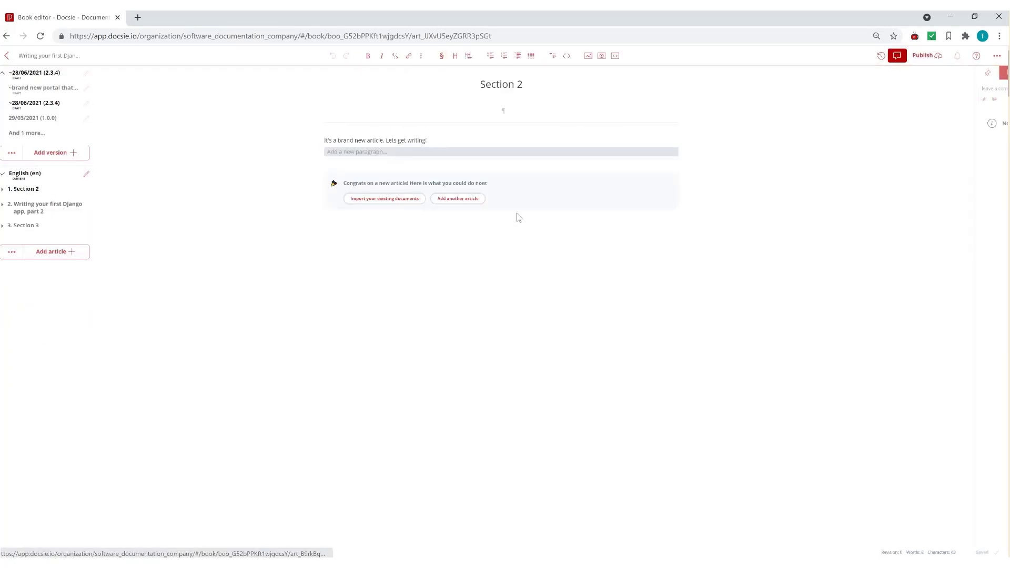
pyautogui.click(46, 207)
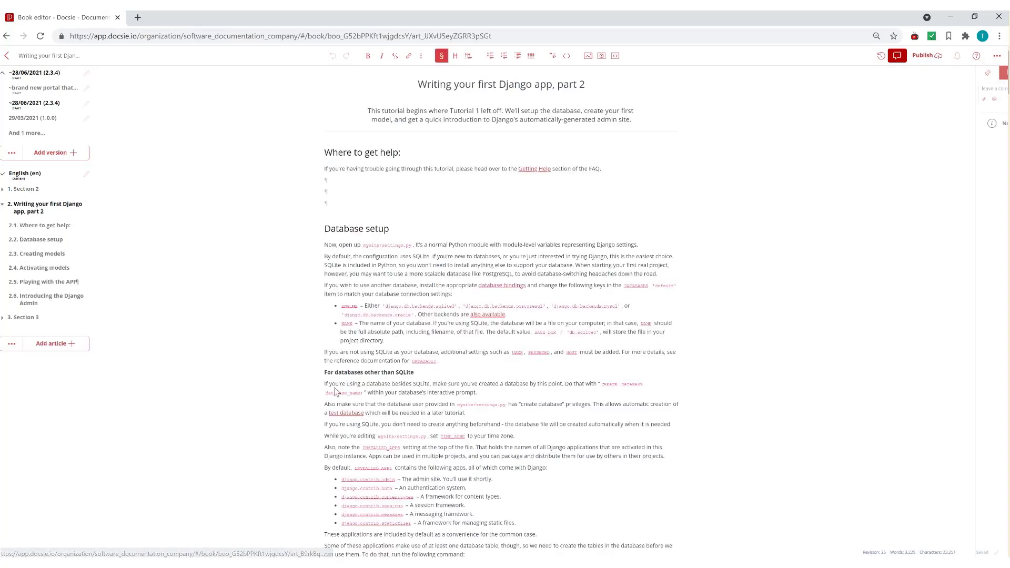
pyautogui.moveTo(423, 85)
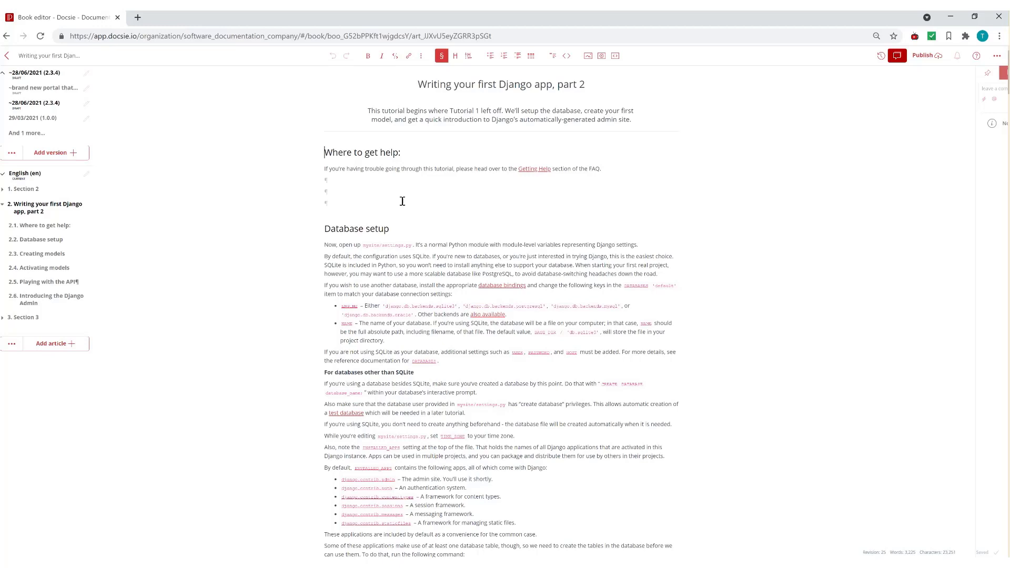
pyautogui.moveTo(560, 431)
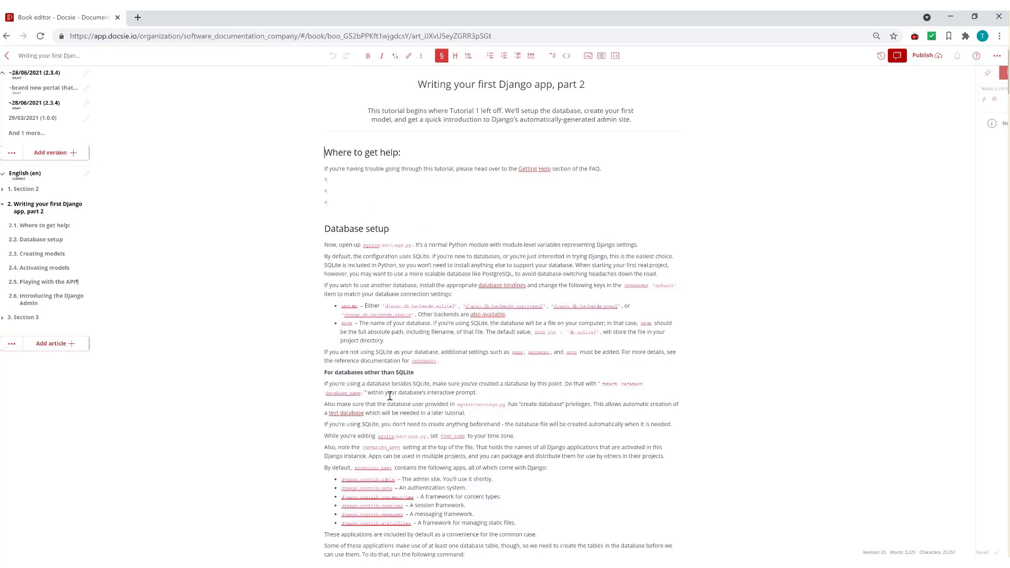
pyautogui.moveTo(69, 456)
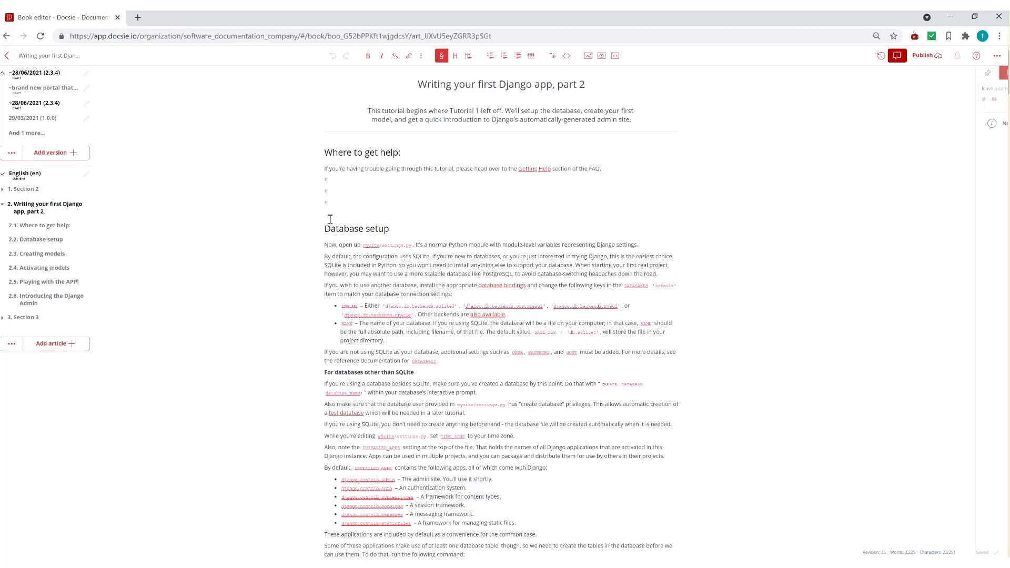
pyautogui.moveTo(45, 88)
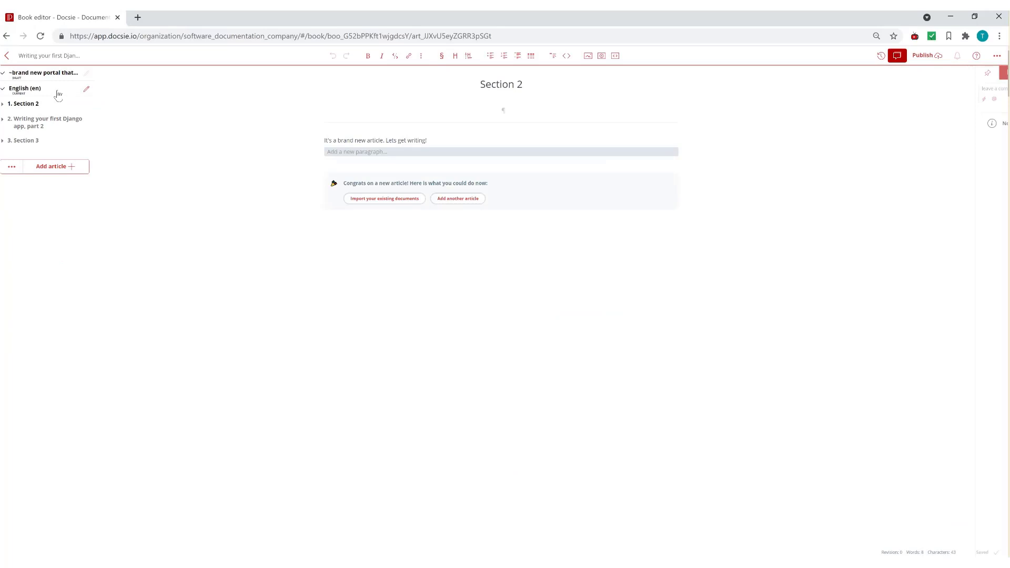
pyautogui.click(48, 118)
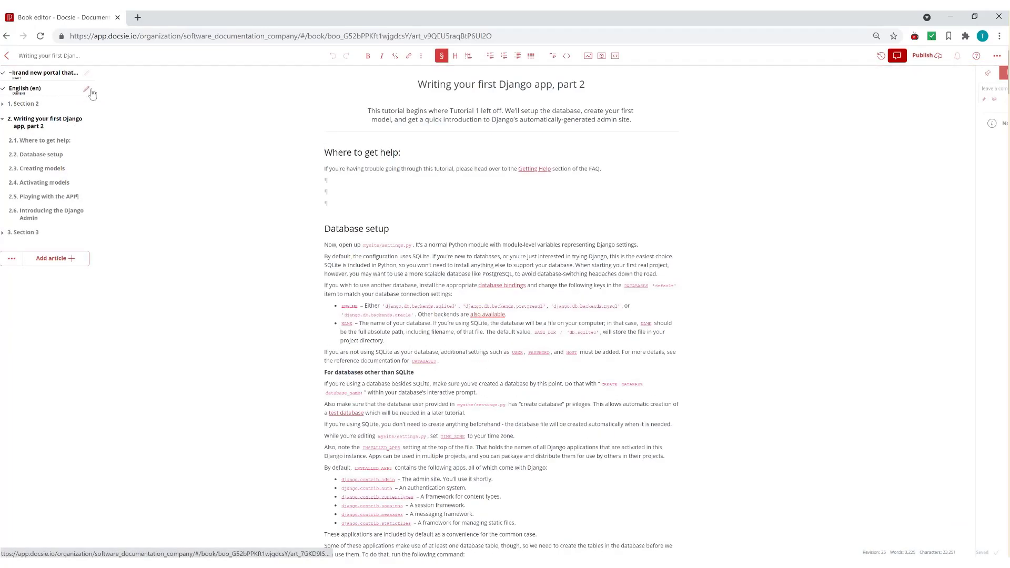
pyautogui.click(88, 90)
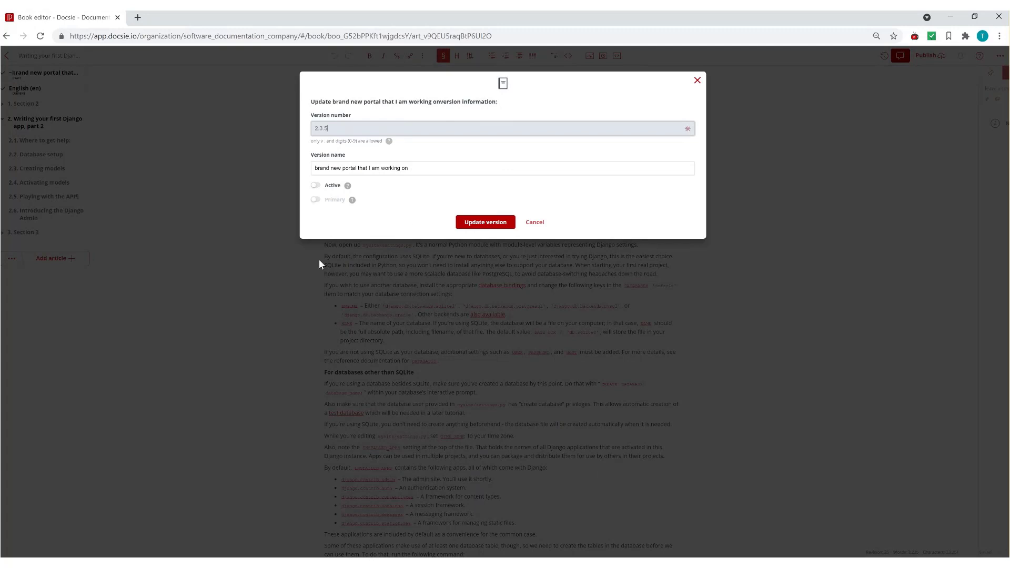
# - Toggle version 2.3.5's Active and Primary switches, leaving both on
pyautogui.click(316, 185)
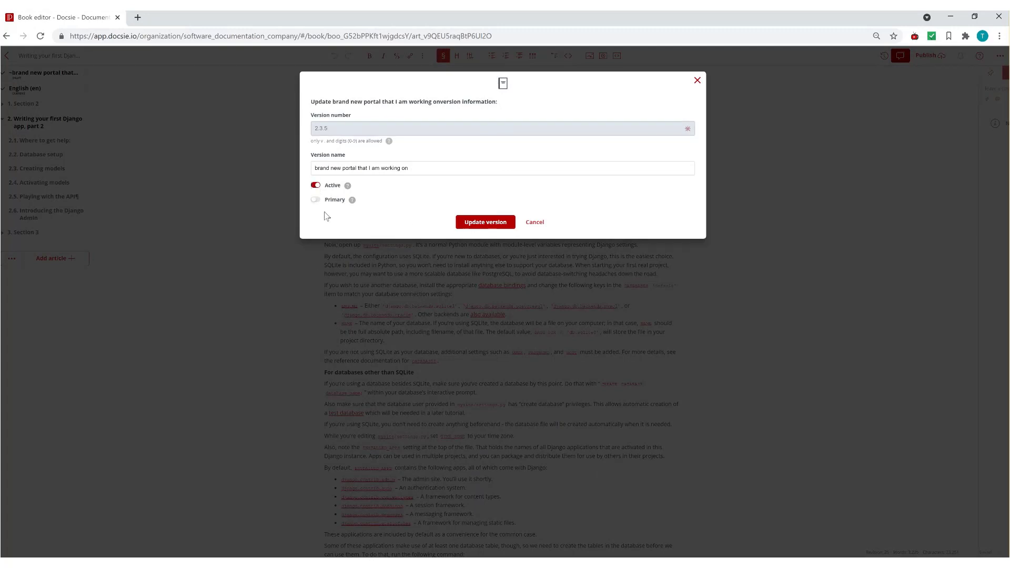
pyautogui.click(315, 199)
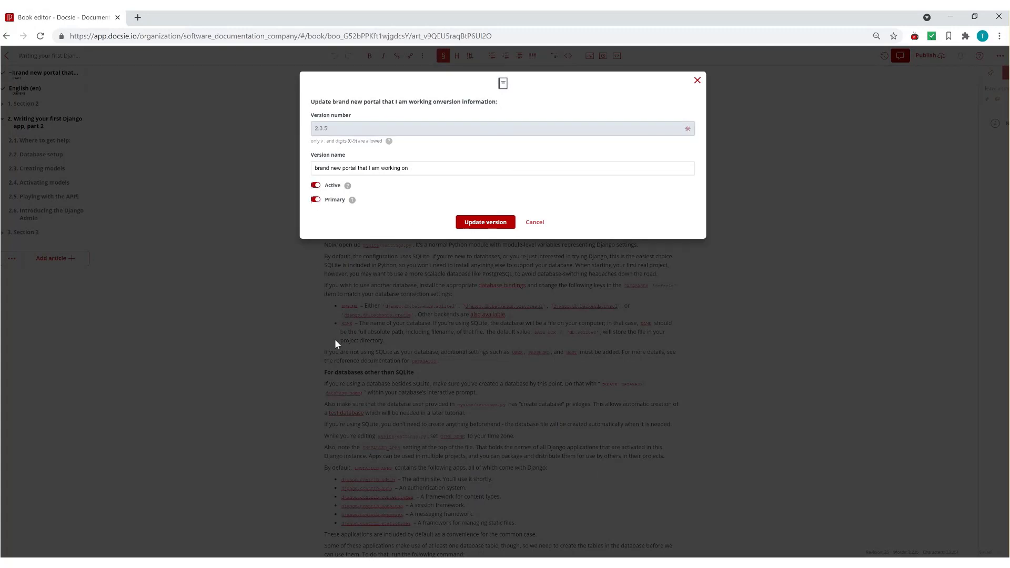
pyautogui.click(315, 200)
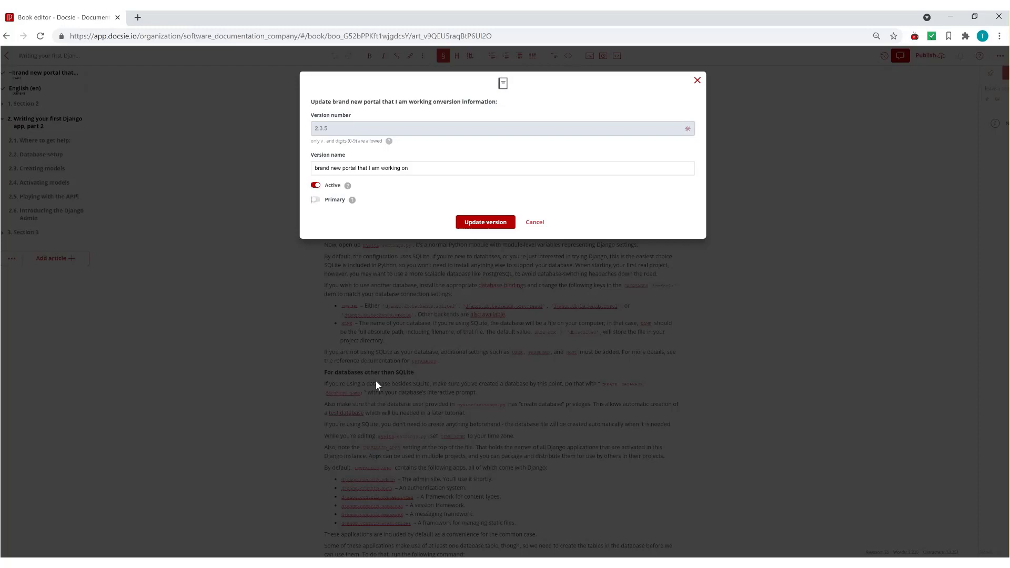
pyautogui.click(316, 185)
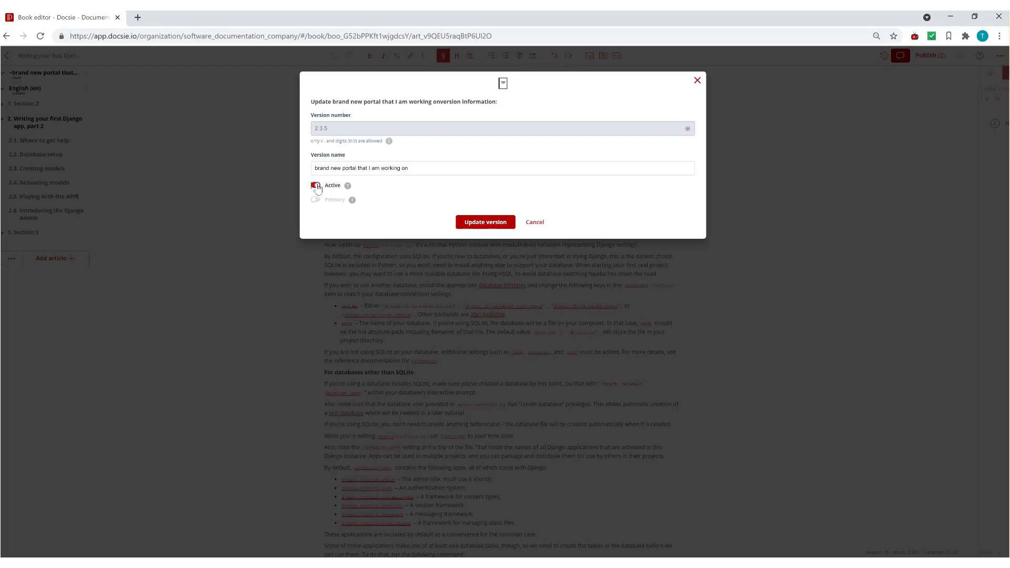
pyautogui.click(316, 185)
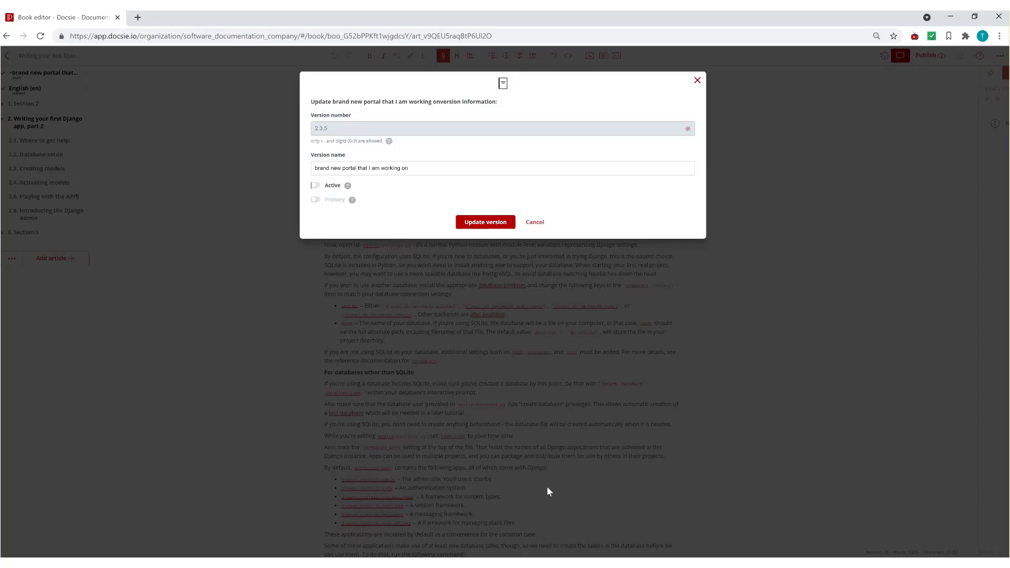
pyautogui.moveTo(527, 413)
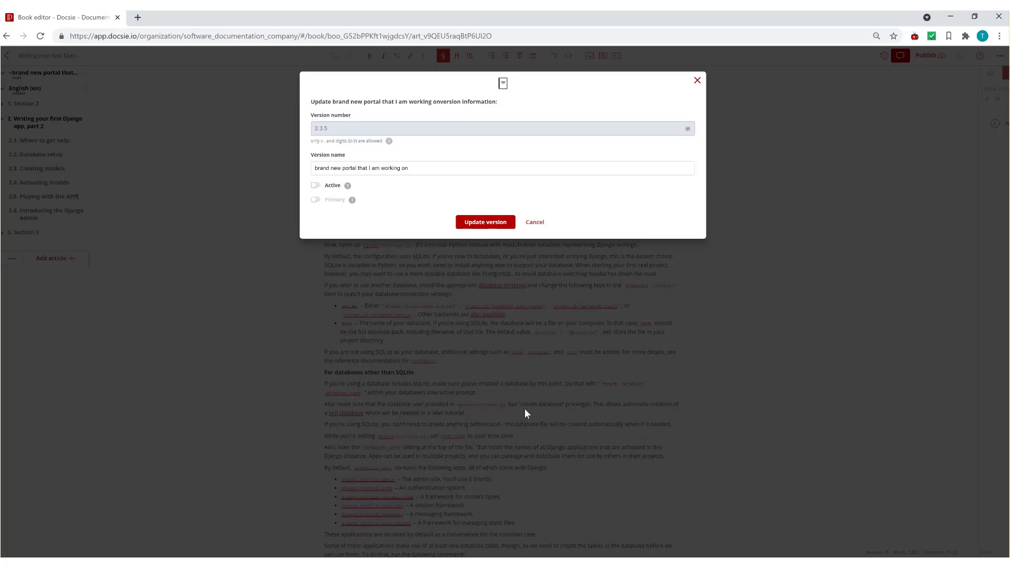
pyautogui.moveTo(374, 291)
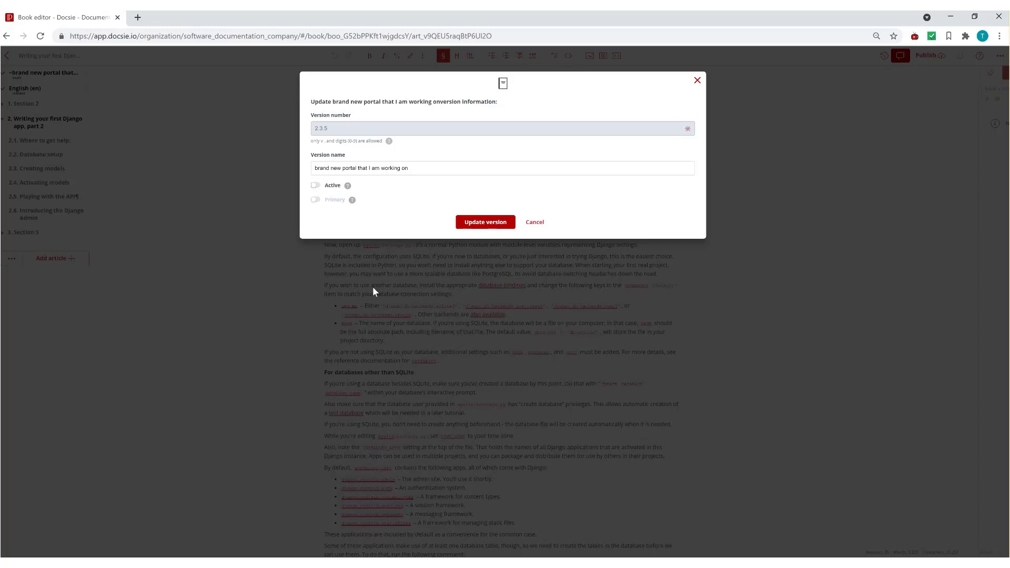
pyautogui.click(315, 185)
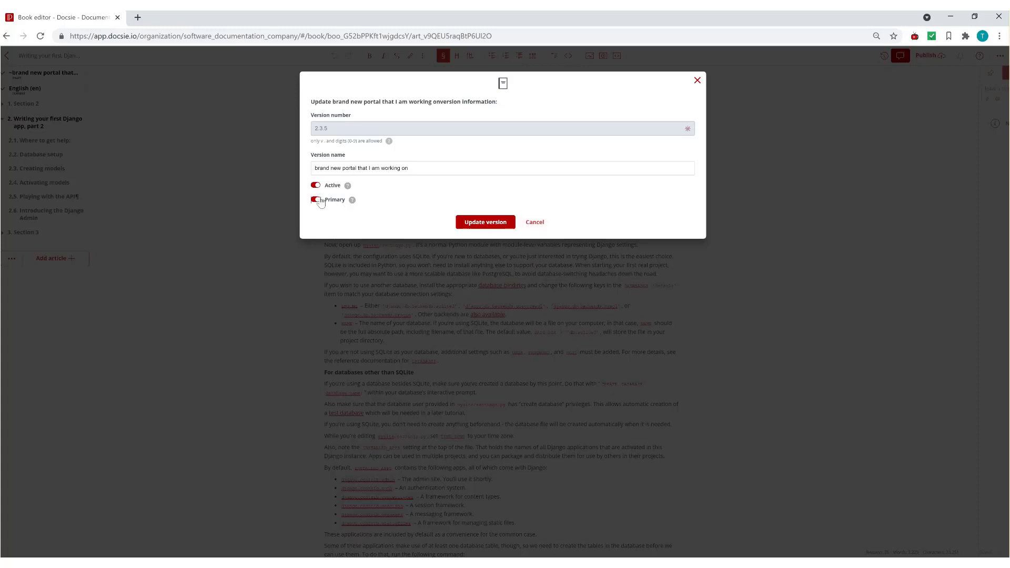
pyautogui.click(316, 200)
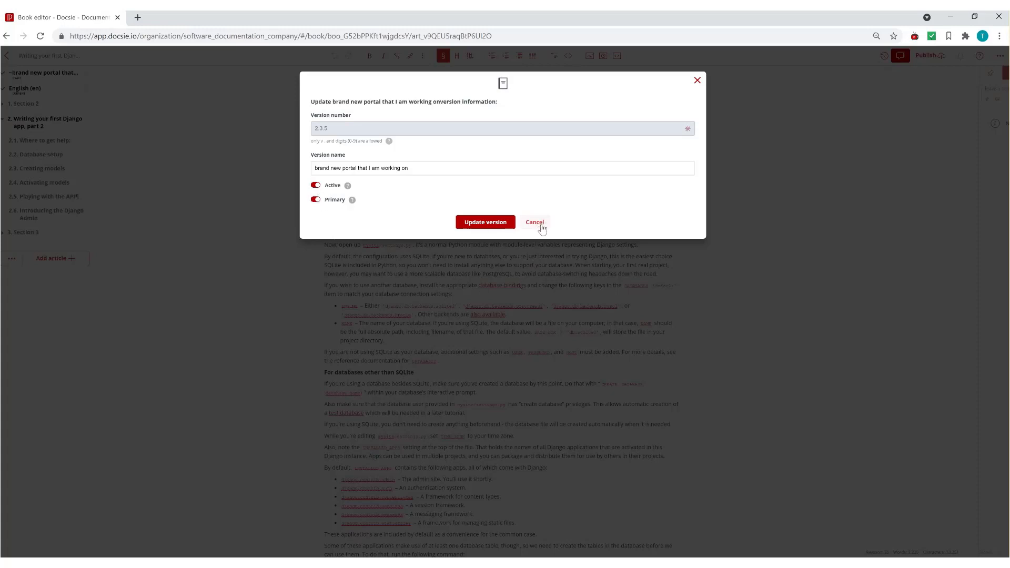
# - Cancel the version 2.3.5 update form without saving
pyautogui.click(534, 222)
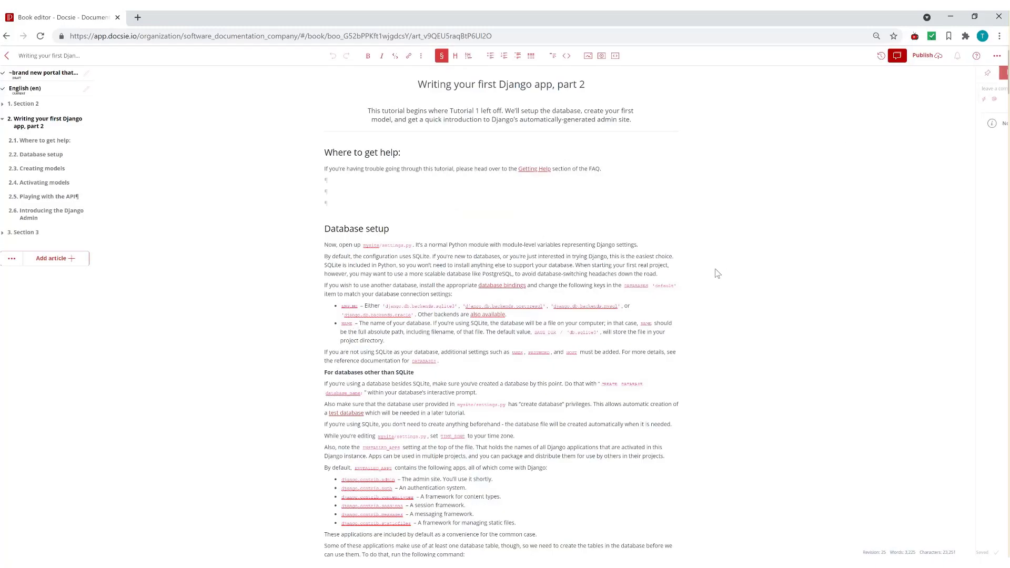
pyautogui.moveTo(43, 72)
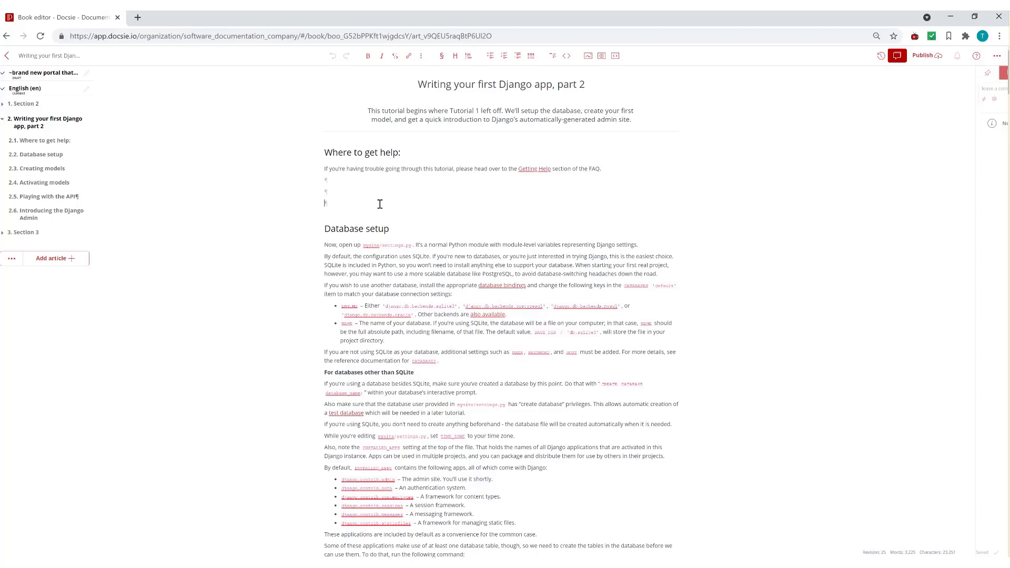
pyautogui.moveTo(75, 87)
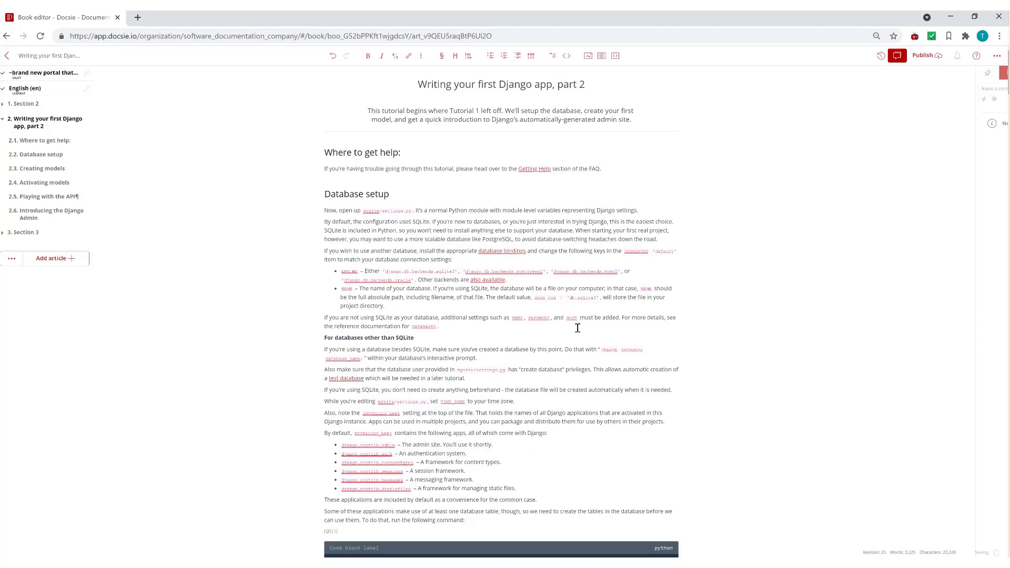
pyautogui.moveTo(462, 229)
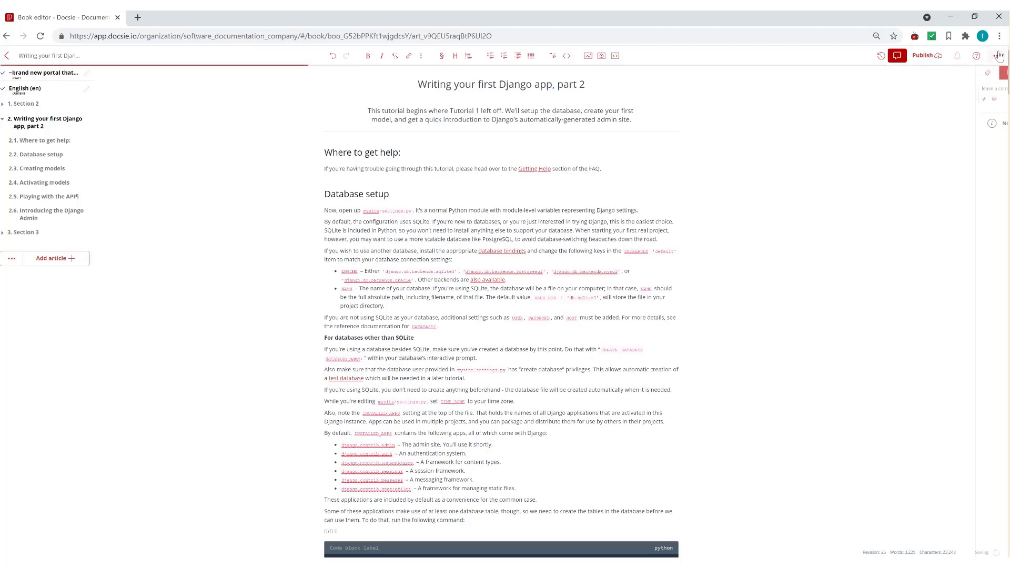
# - Go to Workspace details for Software_Documentation_Company docs via the ⋯ menu
pyautogui.click(997, 55)
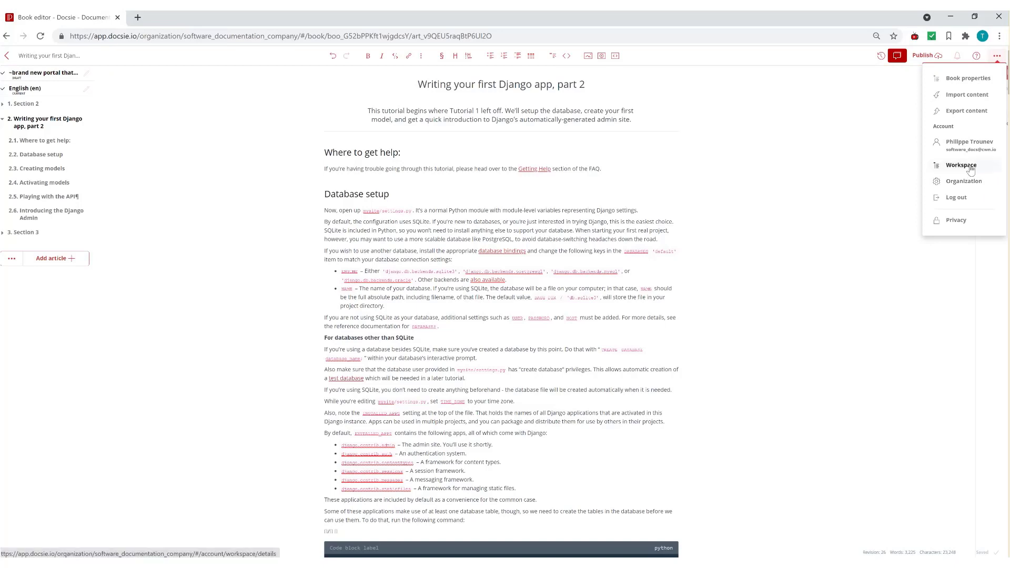
pyautogui.click(961, 164)
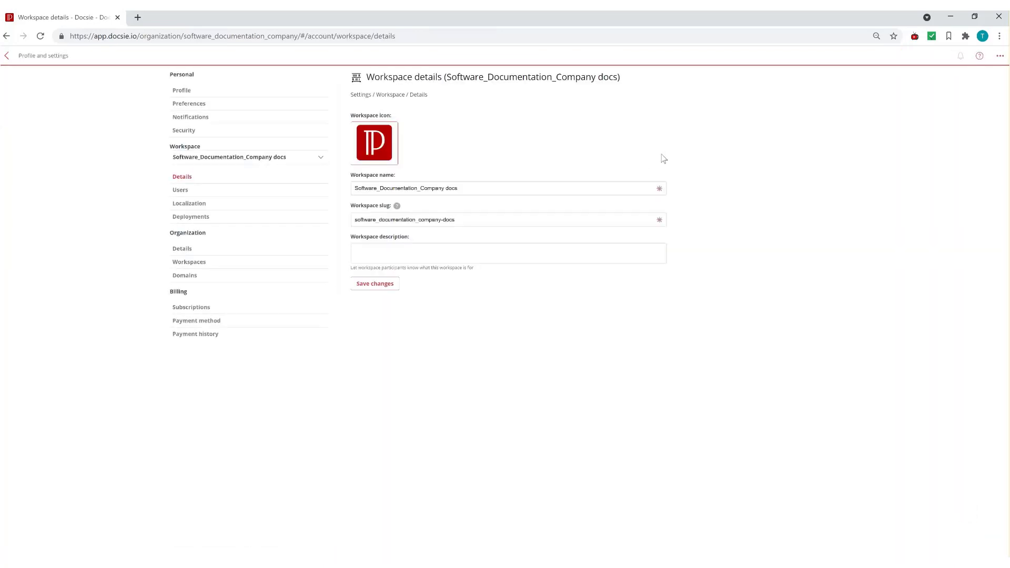
pyautogui.moveTo(188, 287)
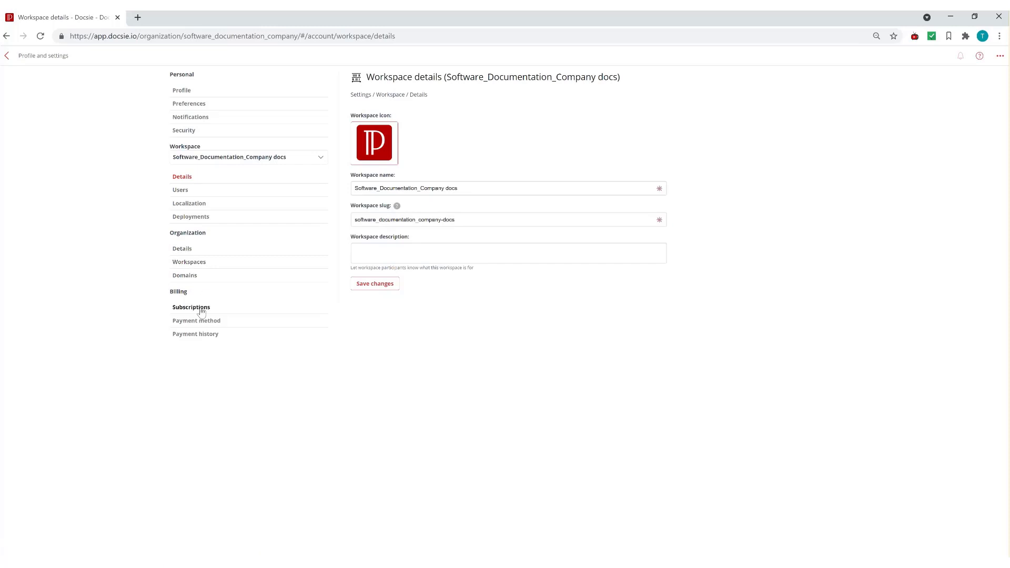
pyautogui.moveTo(205, 222)
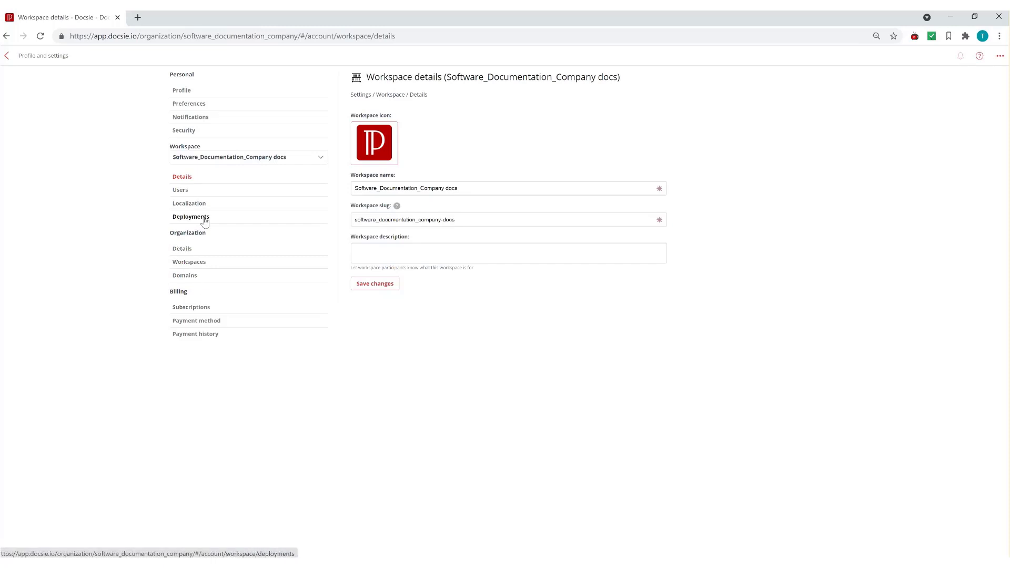
# - Start a new deployment from the workspace Deployments page
pyautogui.click(190, 217)
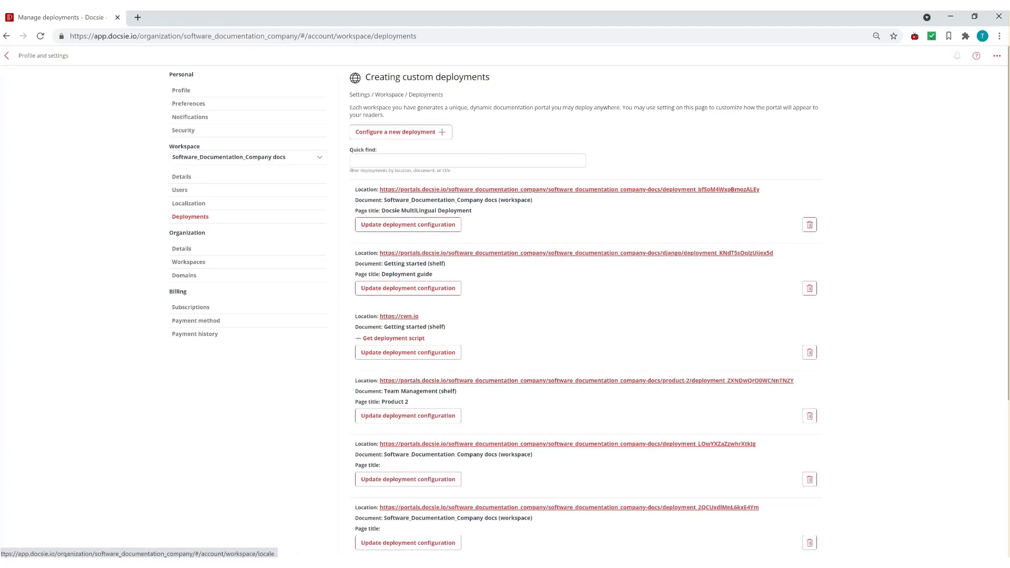
pyautogui.click(995, 55)
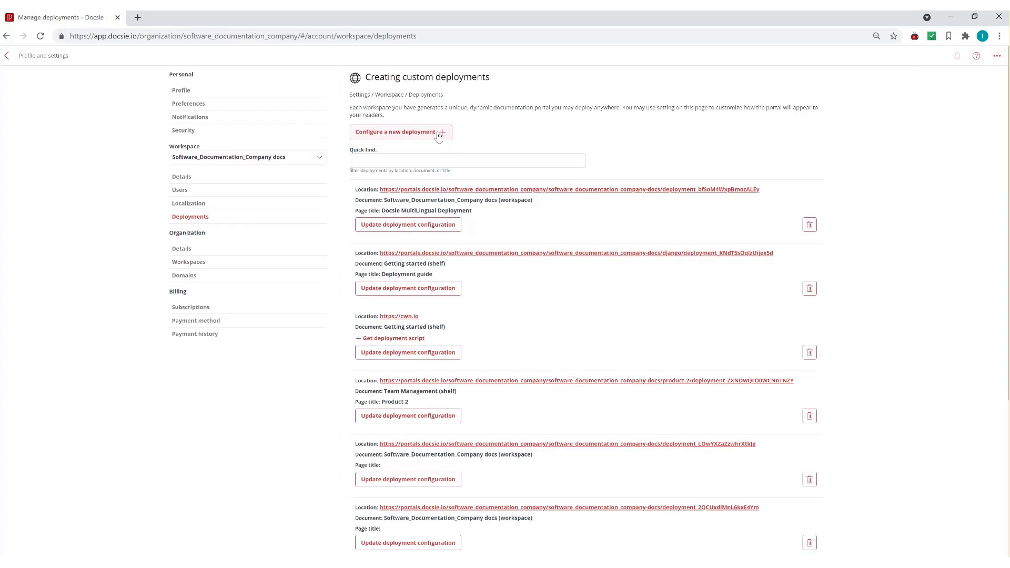
pyautogui.click(399, 132)
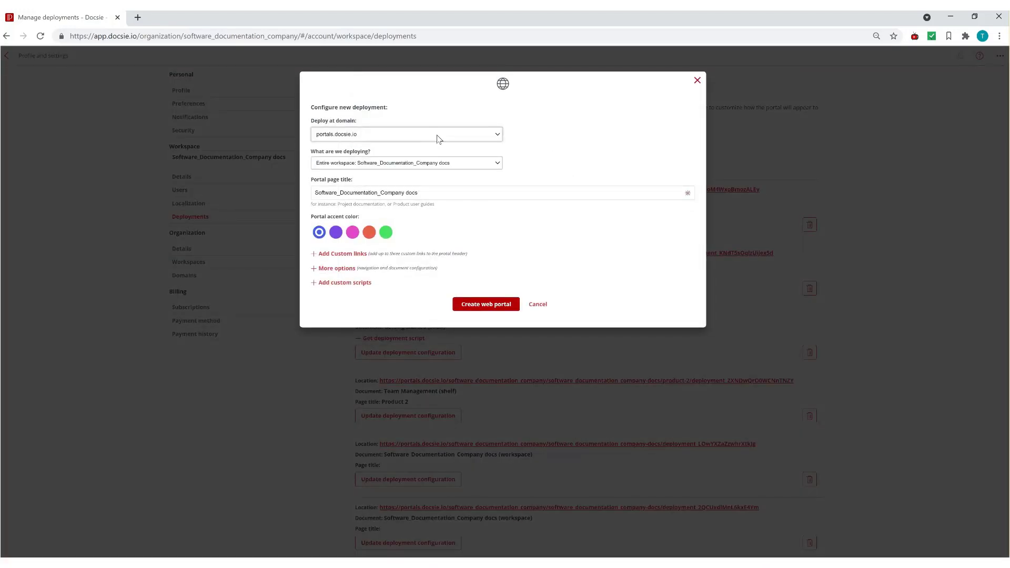
pyautogui.click(406, 133)
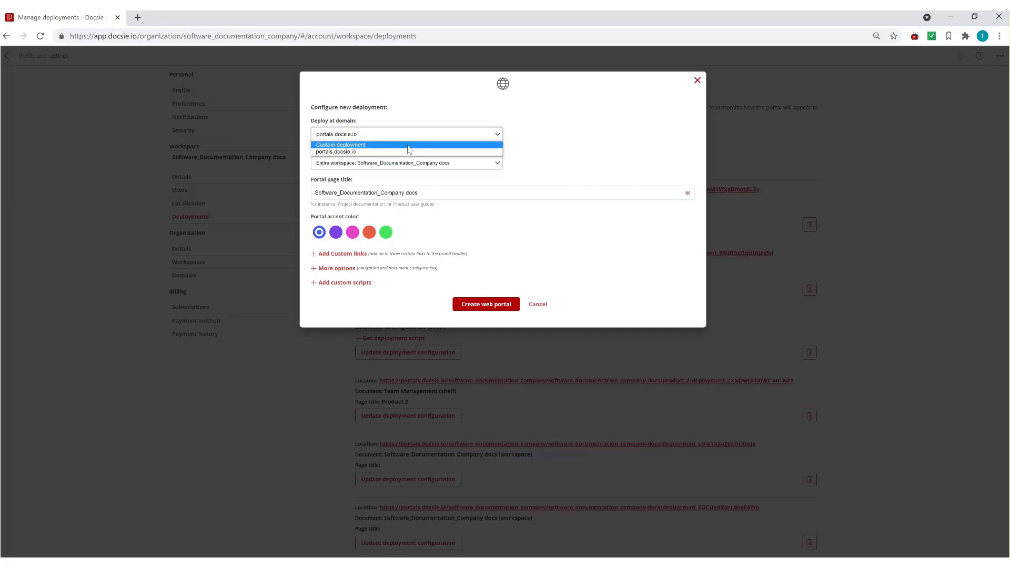
pyautogui.click(341, 144)
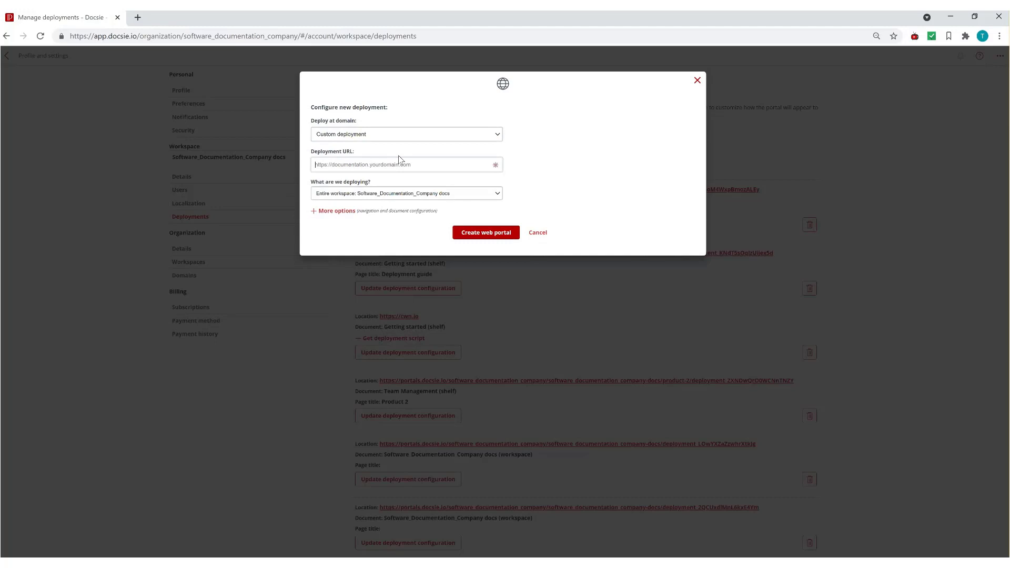
pyautogui.write('HTT')
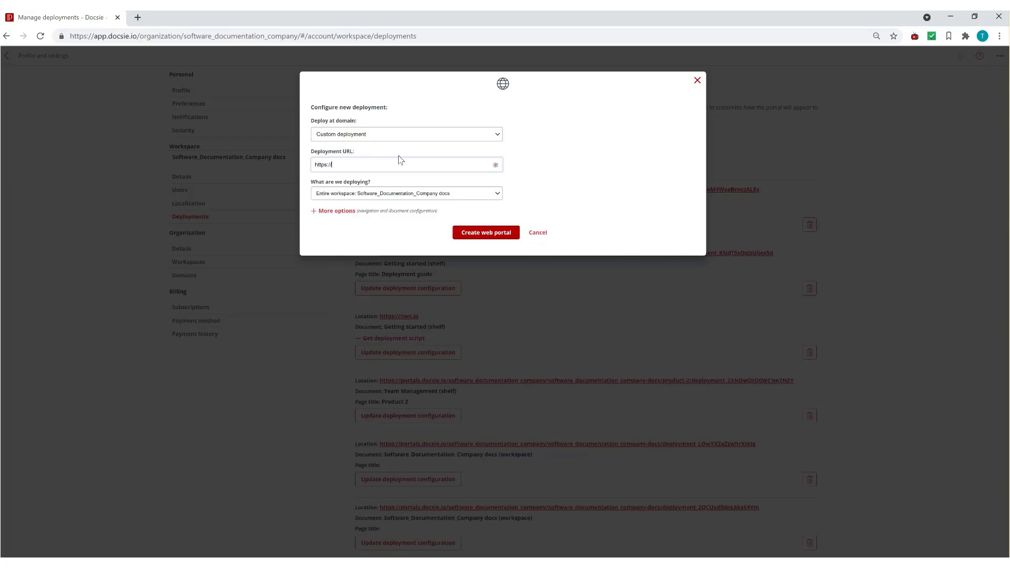
pyautogui.write('yourwebsitename.com')
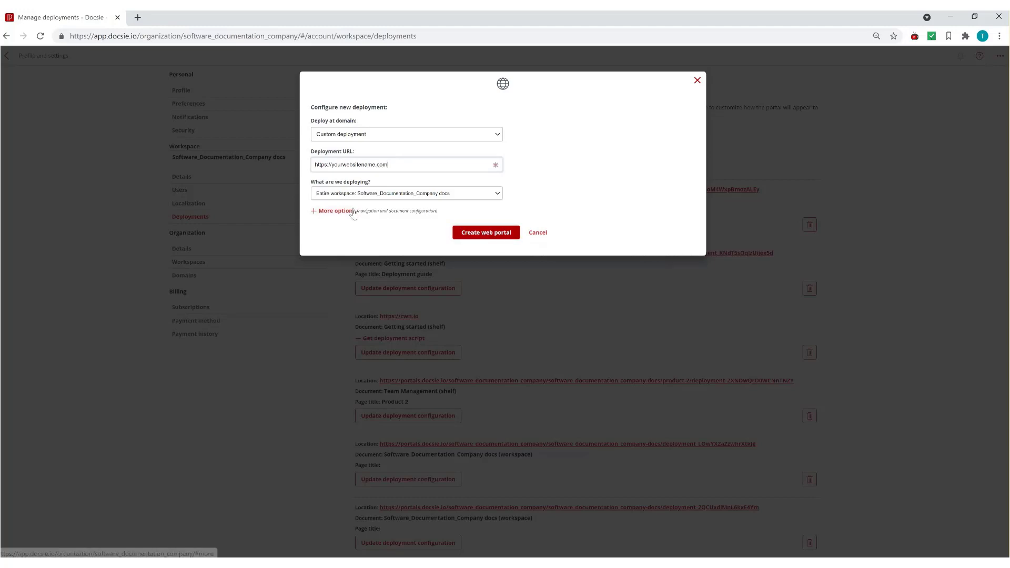
# - Expand '+ More options' to show navigation, footer and plugin settings
pyautogui.click(333, 210)
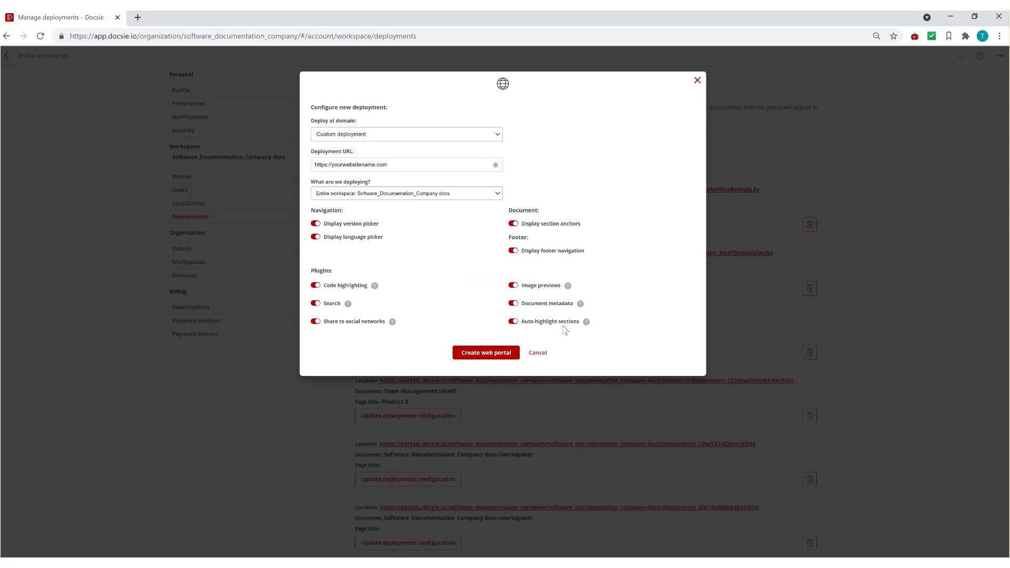
pyautogui.moveTo(556, 328)
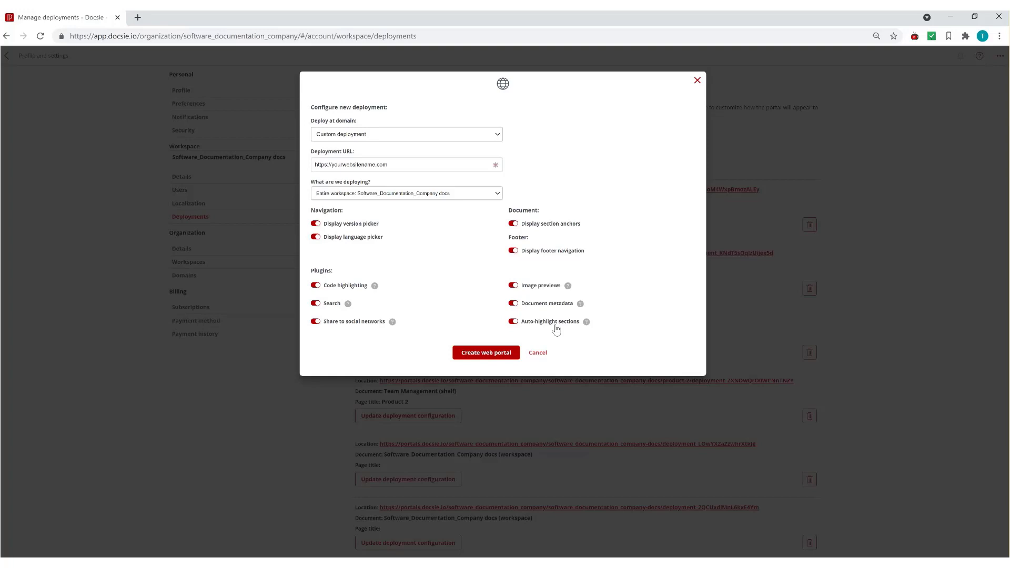
pyautogui.moveTo(553, 183)
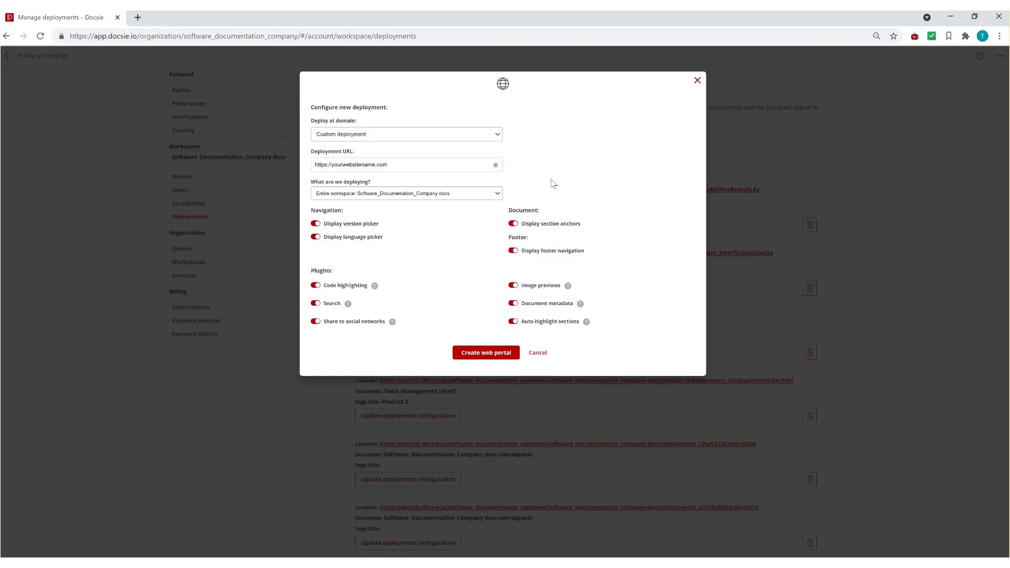
pyautogui.moveTo(510, 267)
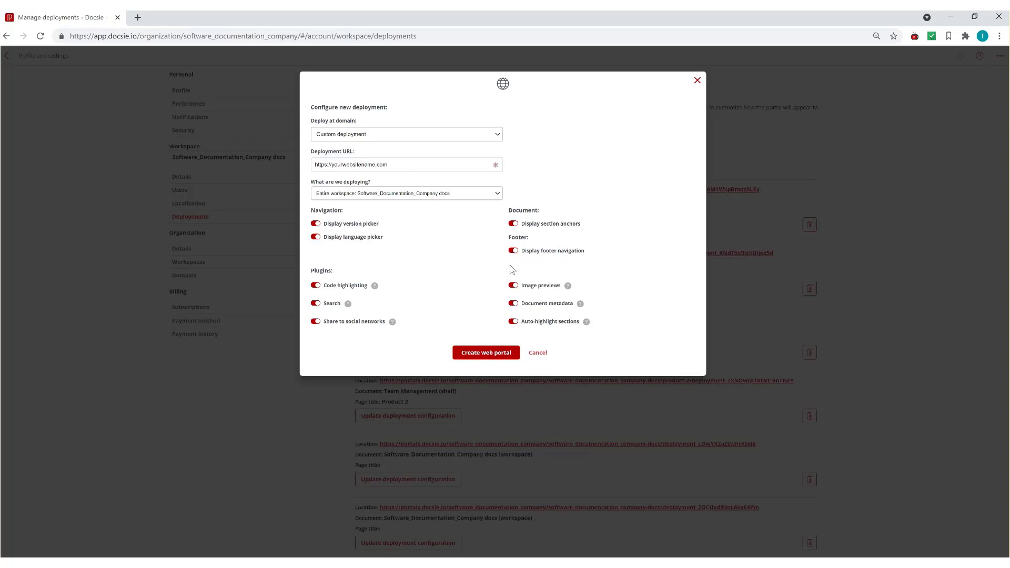
# - Deploy the book 'Writing your first Django app, part 2' as a web portal
pyautogui.click(405, 193)
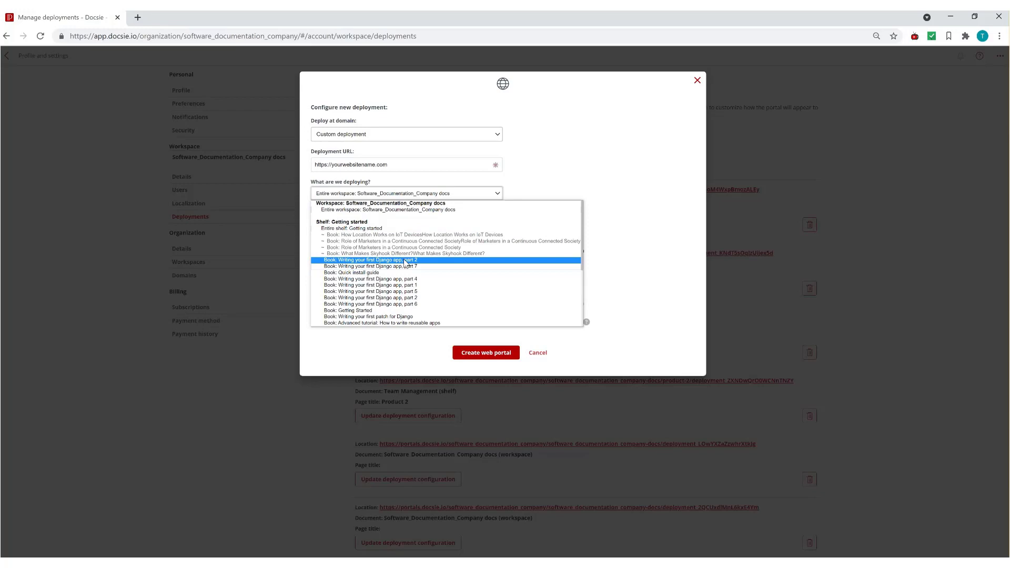
pyautogui.moveTo(427, 266)
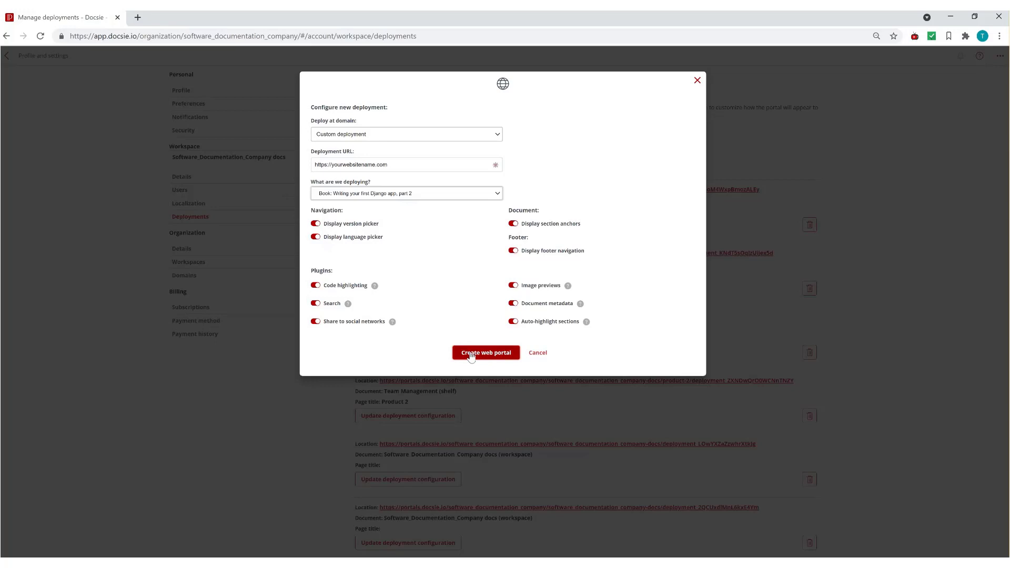
pyautogui.moveTo(478, 360)
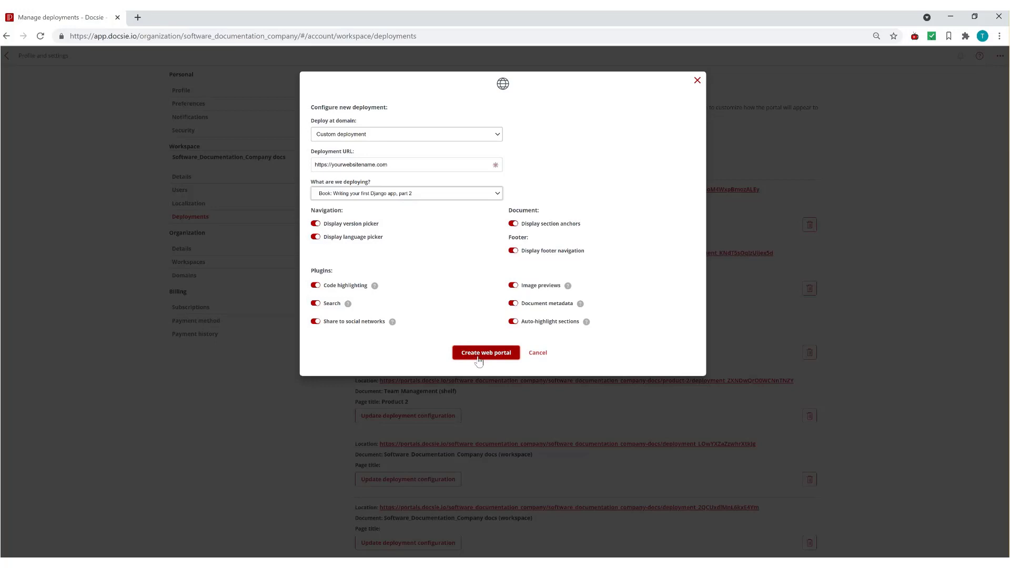
pyautogui.click(486, 353)
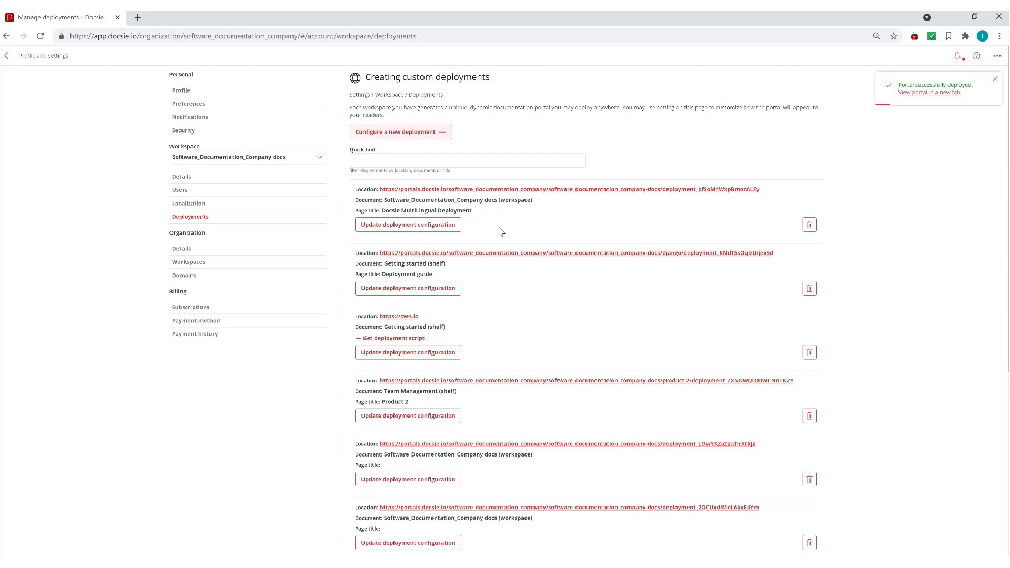
# - Get the deployment script for the yourwebsitename.com deployment
pyautogui.scroll(-3)
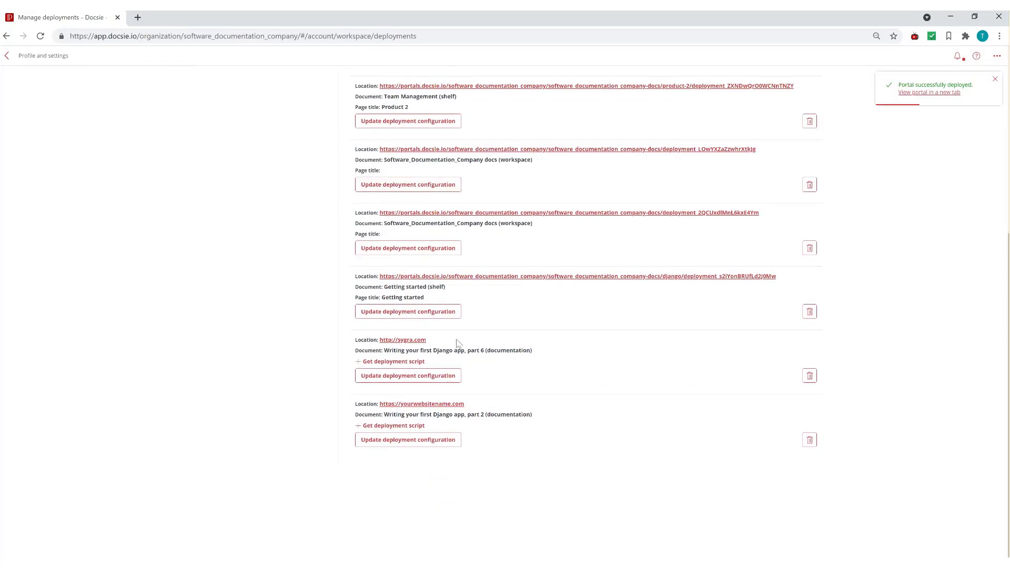
pyautogui.moveTo(437, 408)
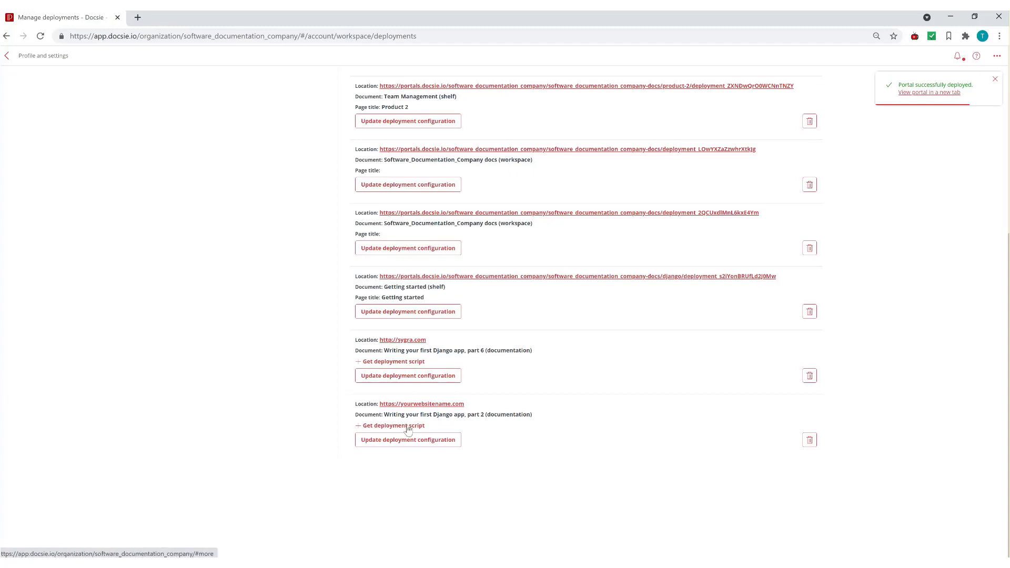
pyautogui.click(390, 425)
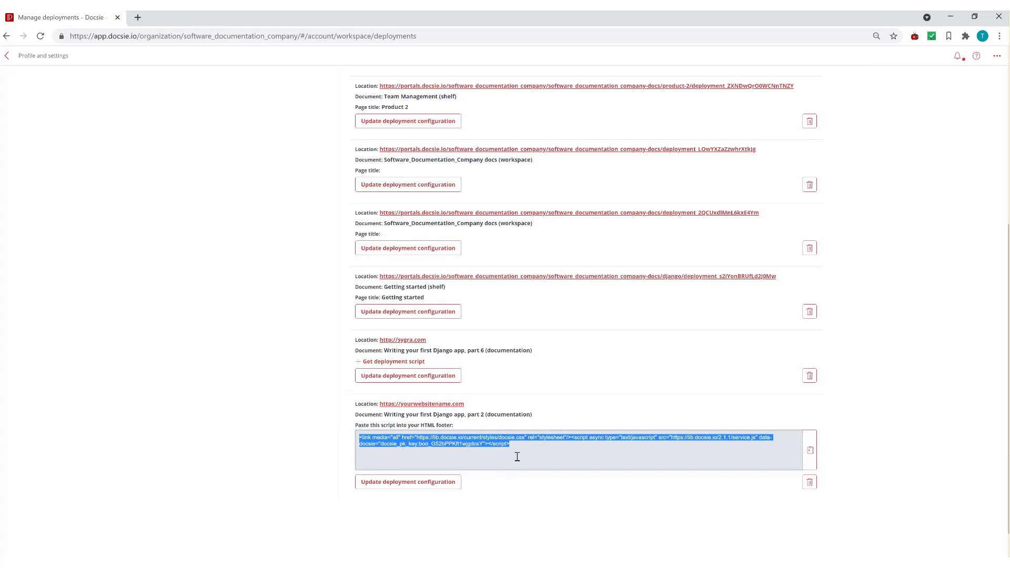
pyautogui.moveTo(524, 462)
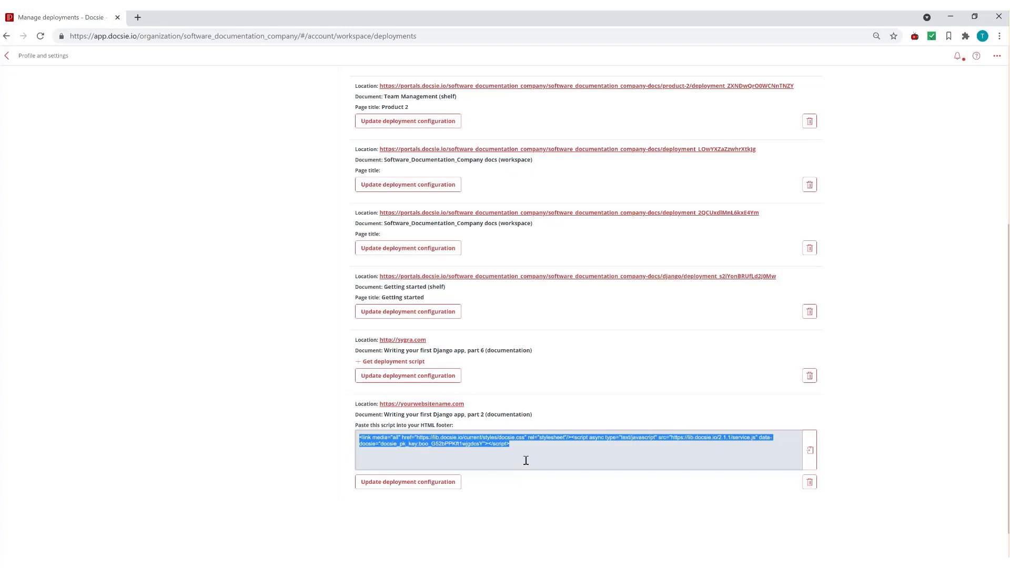
pyautogui.moveTo(532, 451)
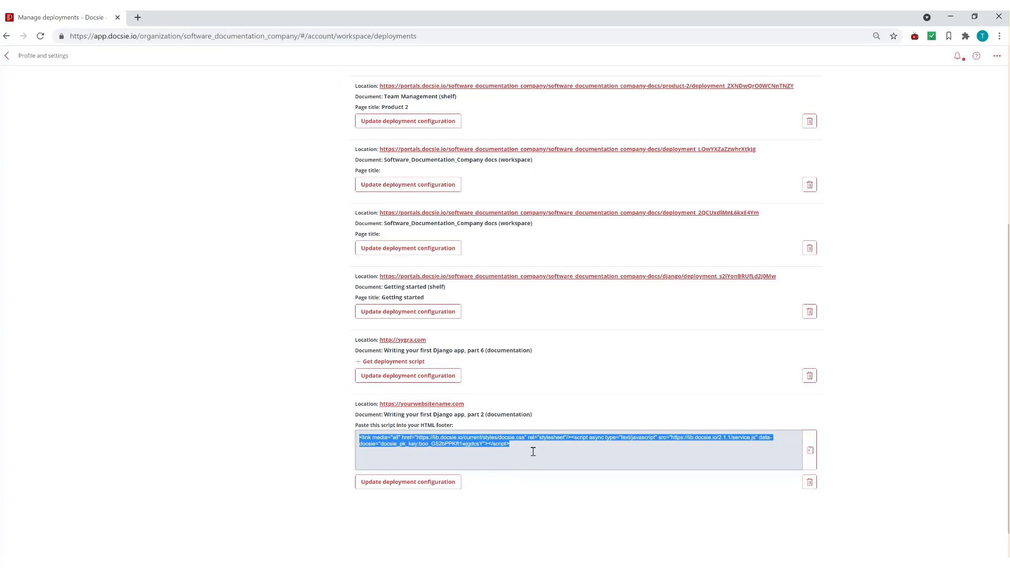